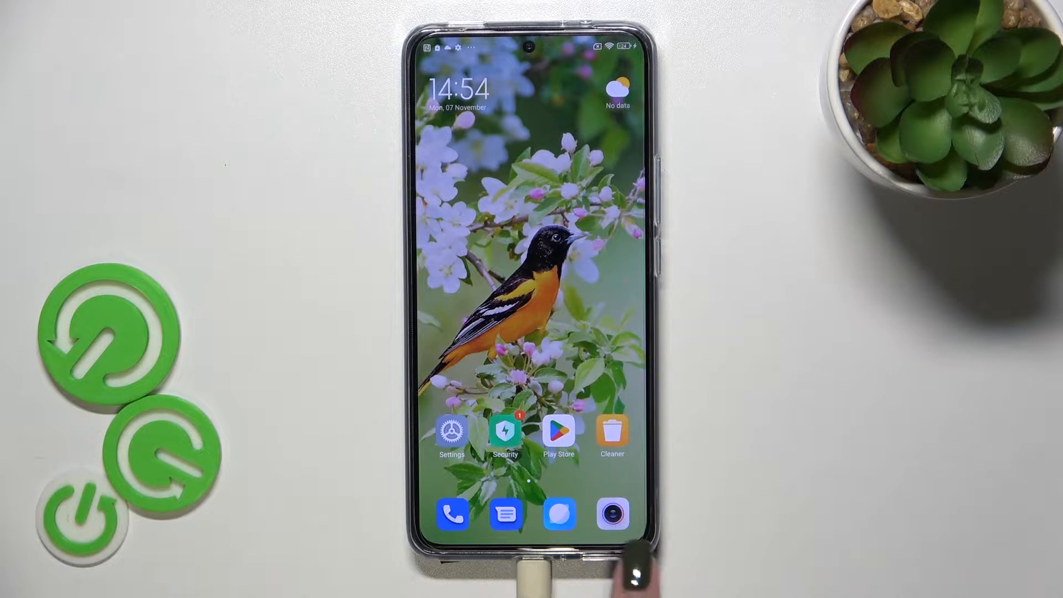
Launch the Camera app from the home-screen dock, showing the viewfinder with the golden-spiral grid.
{"action": "left_click", "coordinate": [612, 513]}
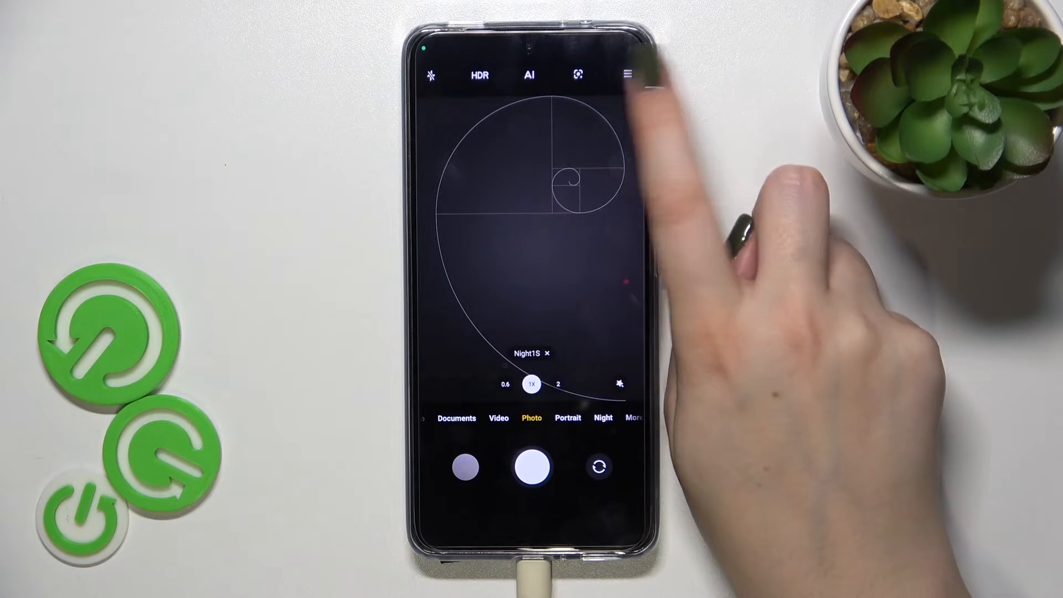
Go into camera Settings and choose Restore default settings to reach the confirmation prompt.
{"action": "left_click", "coordinate": [625, 75]}
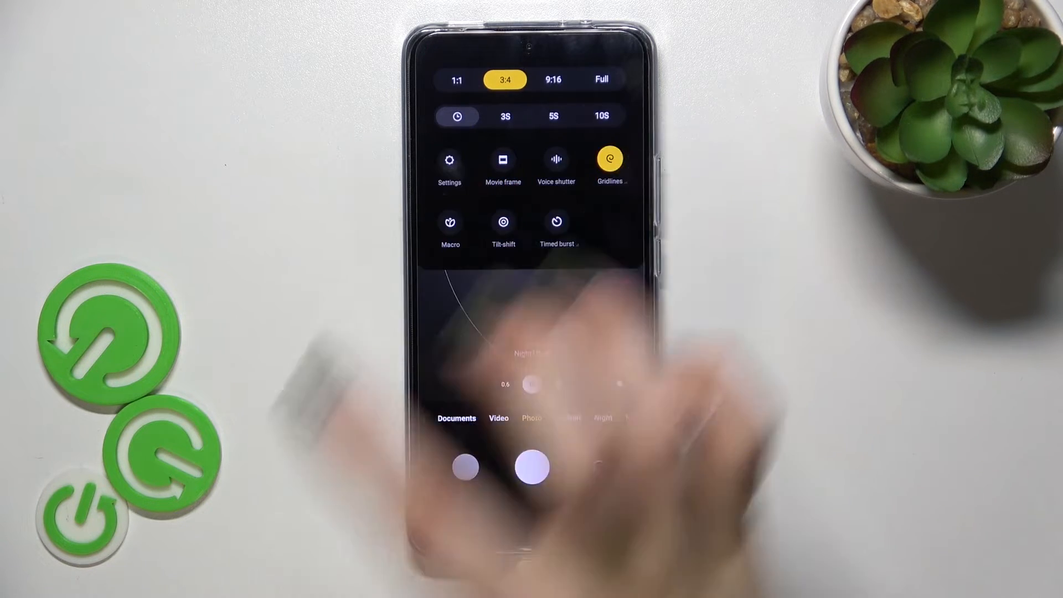
{"action": "left_click", "coordinate": [450, 165]}
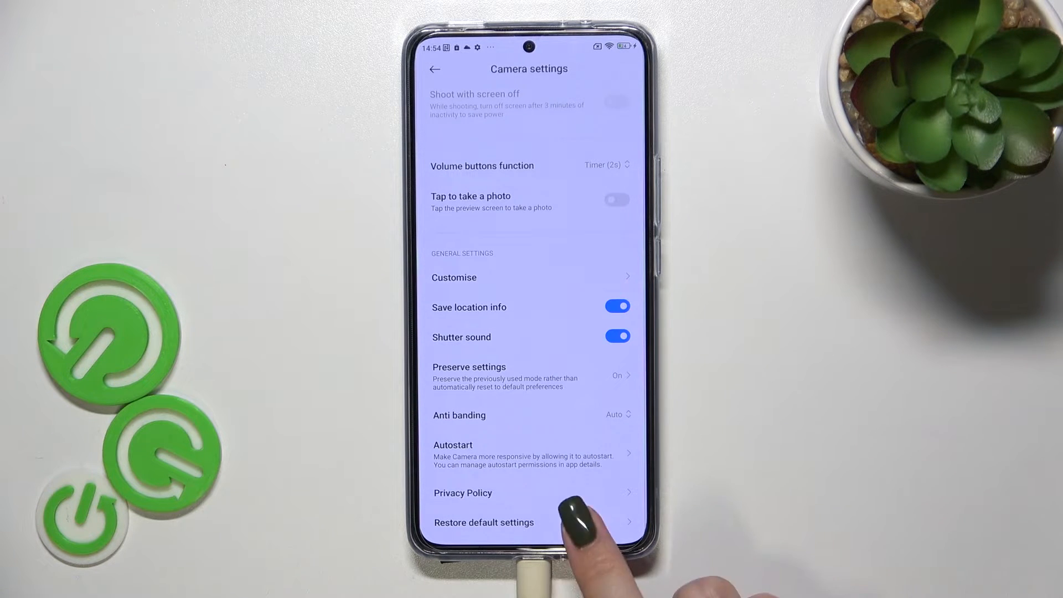
{"action": "left_click", "coordinate": [484, 521]}
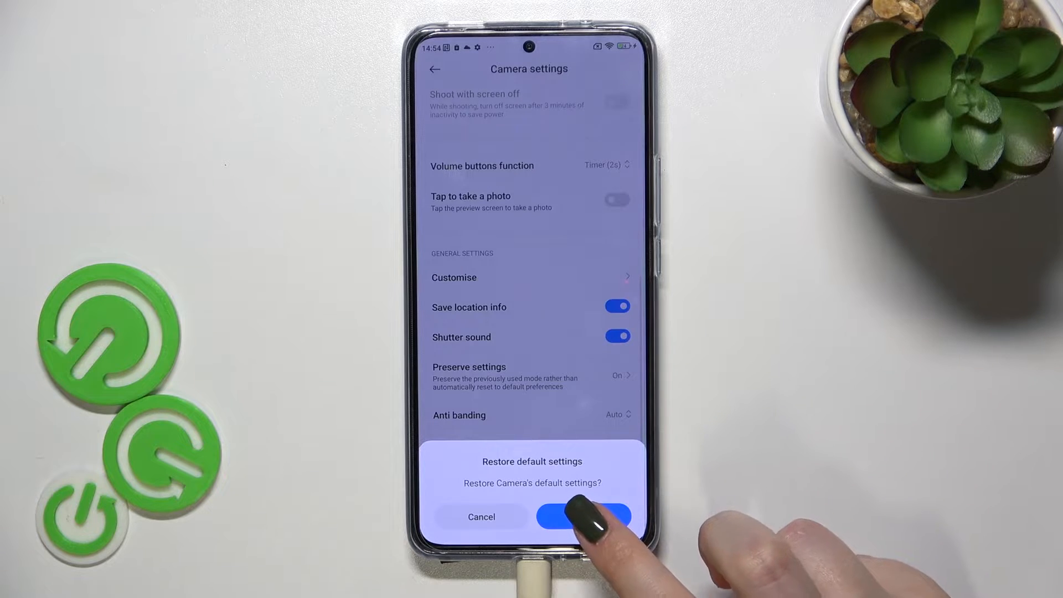